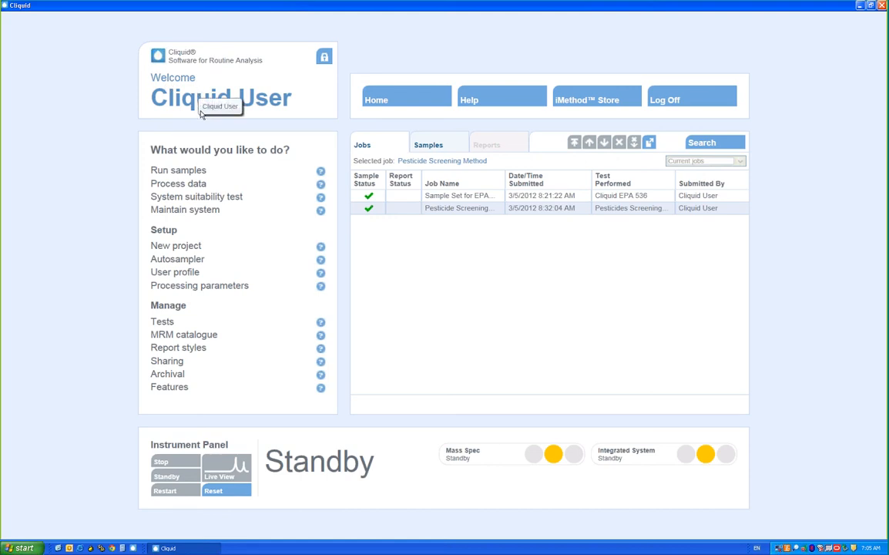
mouse_move(208, 127)
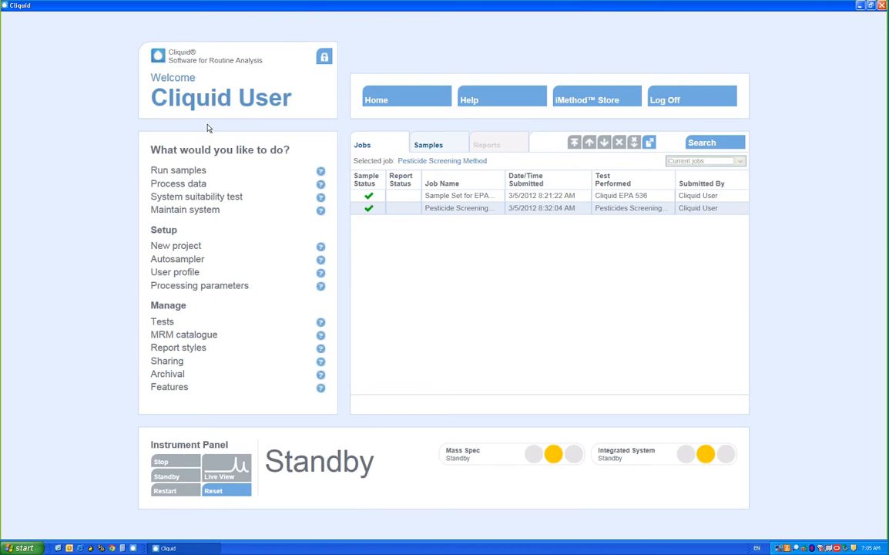
Assign the data to the Cliquid Demonstration project and choose 'A batch report'
left_click(178, 183)
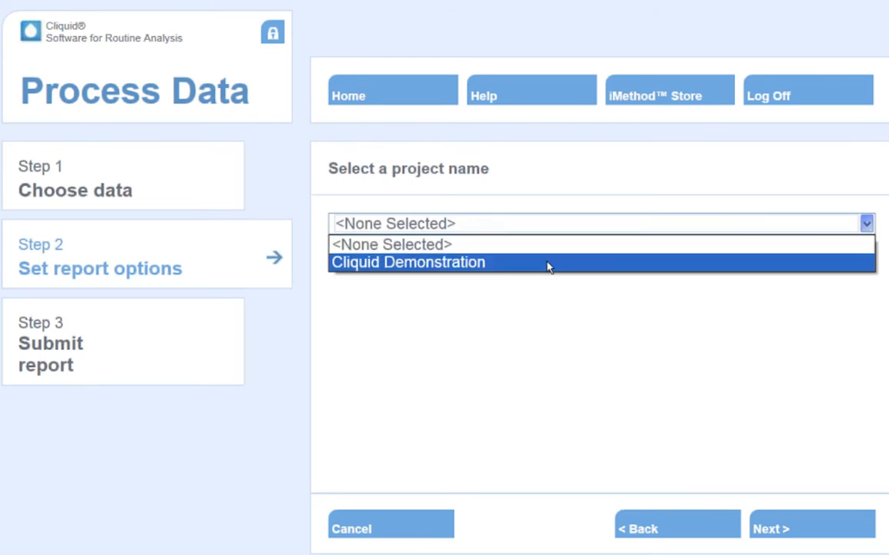
left_click(408, 262)
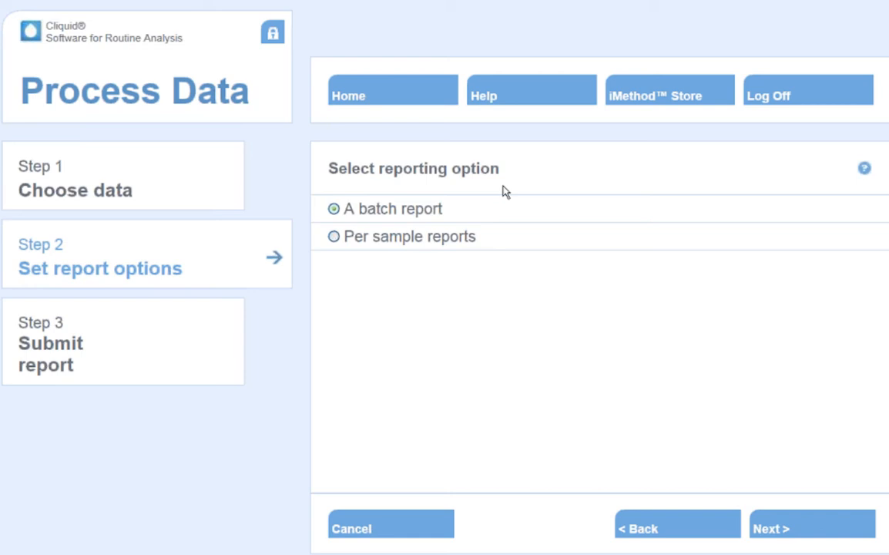
mouse_move(483, 251)
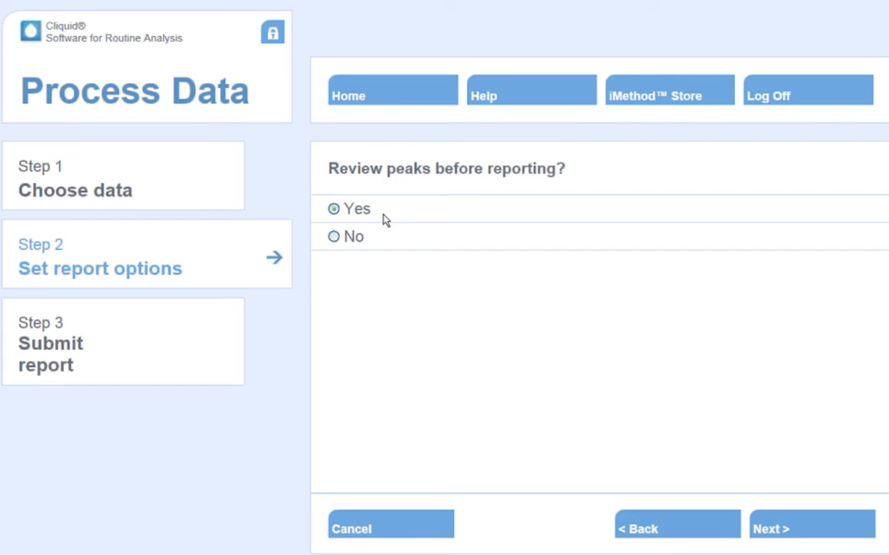
mouse_move(746, 449)
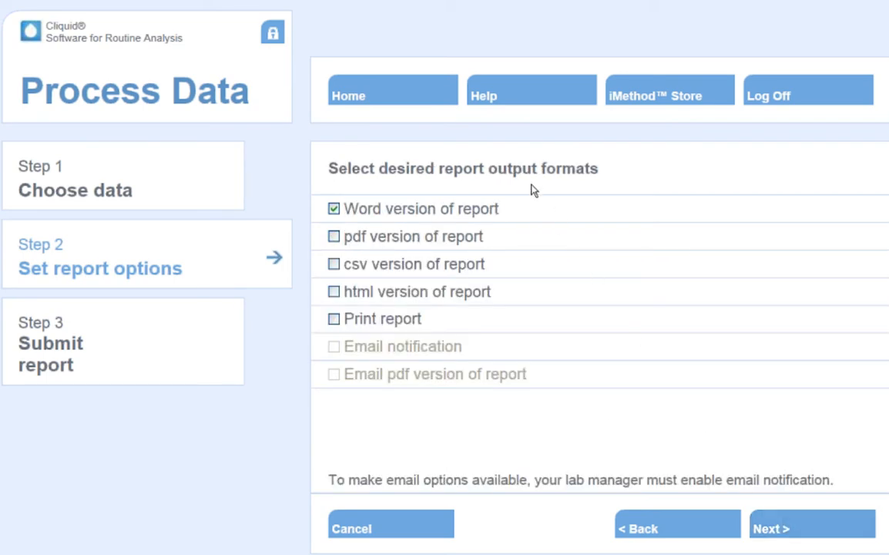
mouse_move(402, 314)
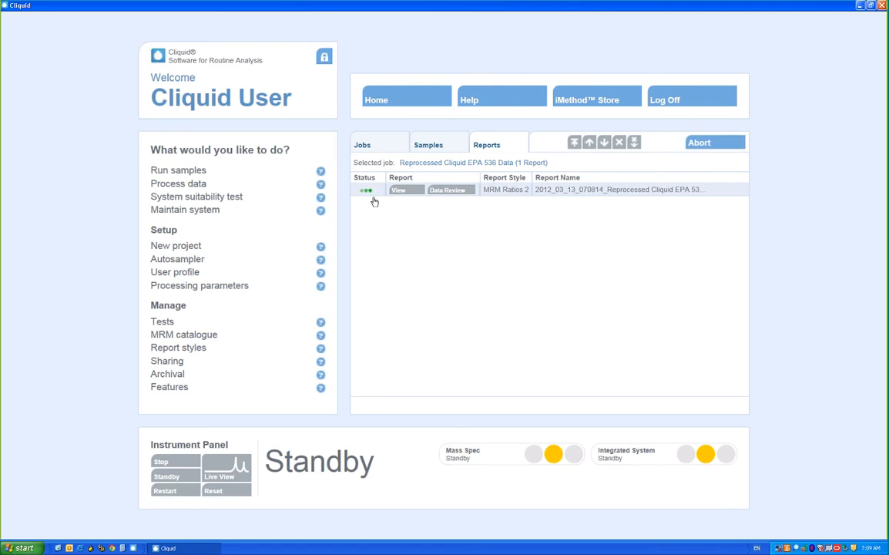
left_click(398, 191)
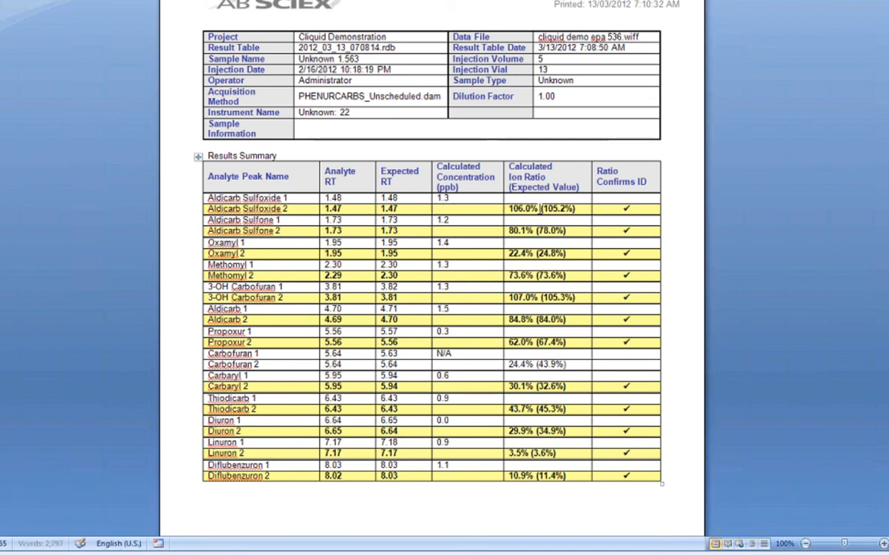